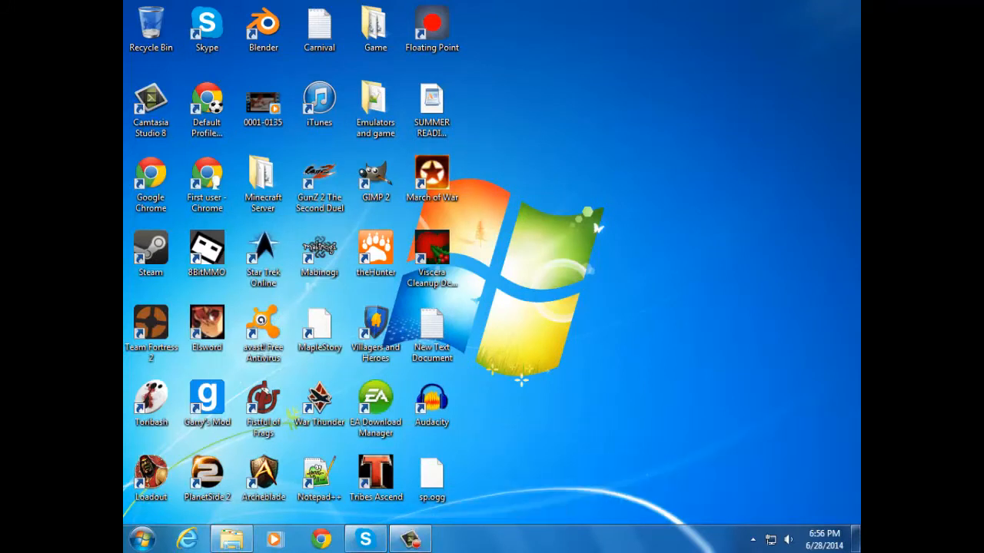
Launch Viscera Cleanup Detail: Santa's Rampage from its desktop shortcut.
{"action": "double_click", "coordinate": [430, 249]}
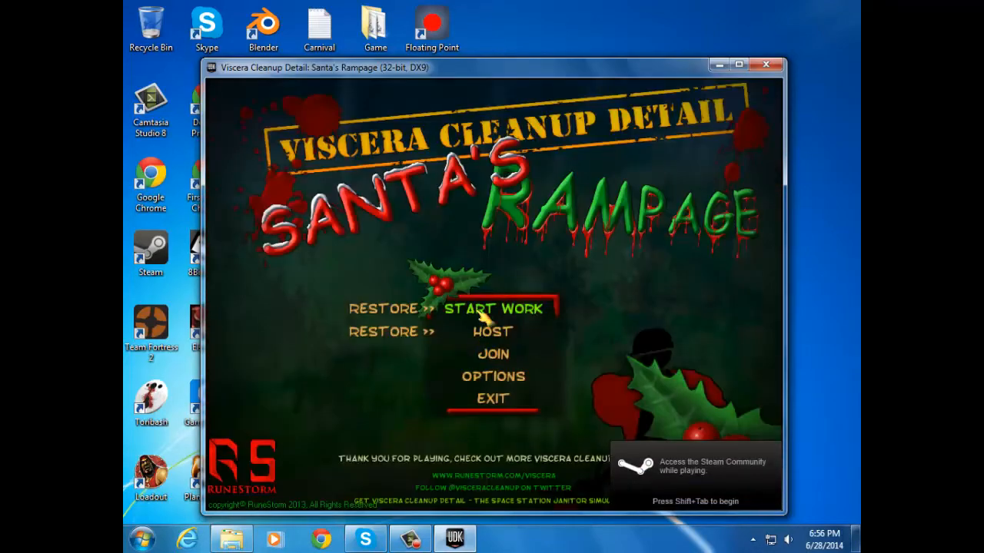
Choose START WORK to begin a new cleanup job.
{"action": "left_click", "coordinate": [493, 309]}
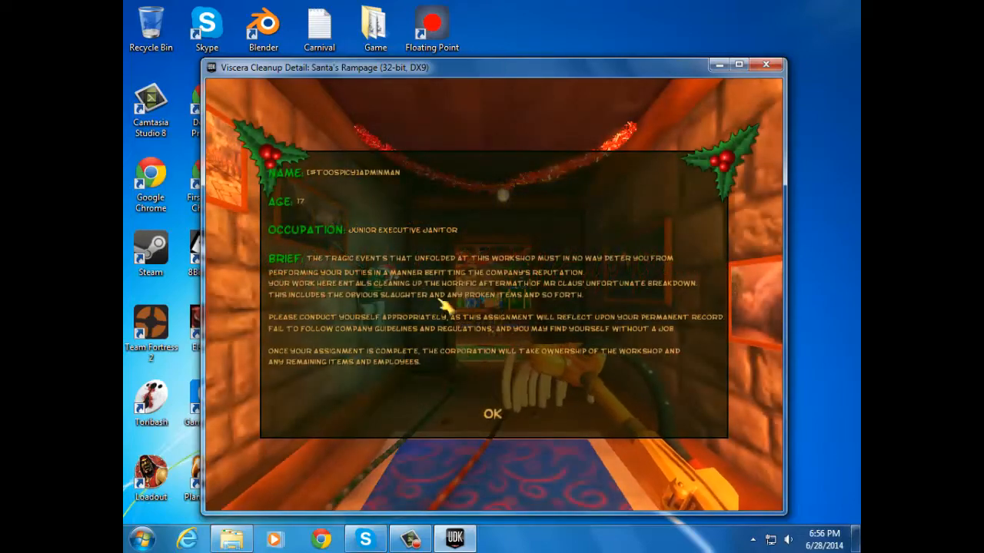
{"action": "left_click", "coordinate": [495, 413]}
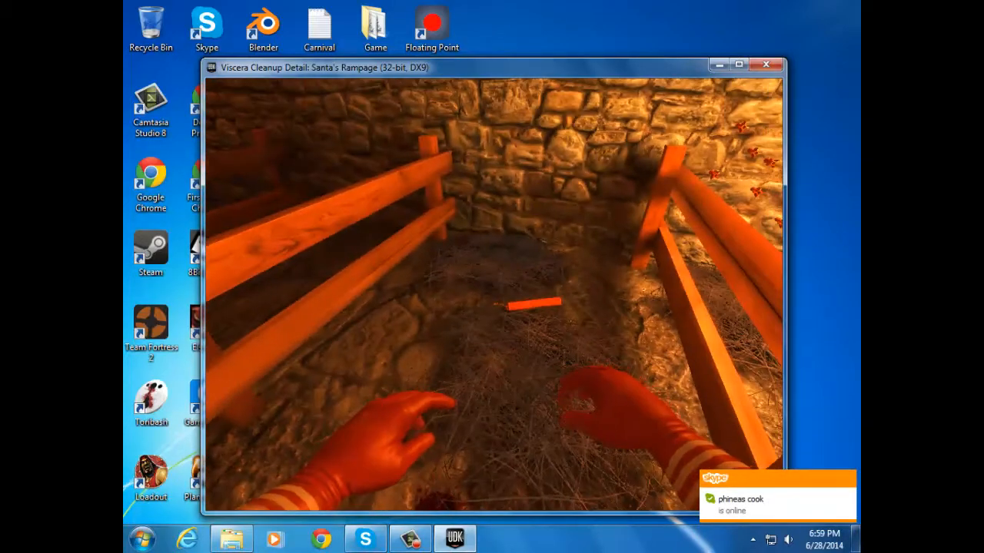
Pause the game with Esc and choose EXIT from the pause menu.
{"action": "key", "text": "Escape"}
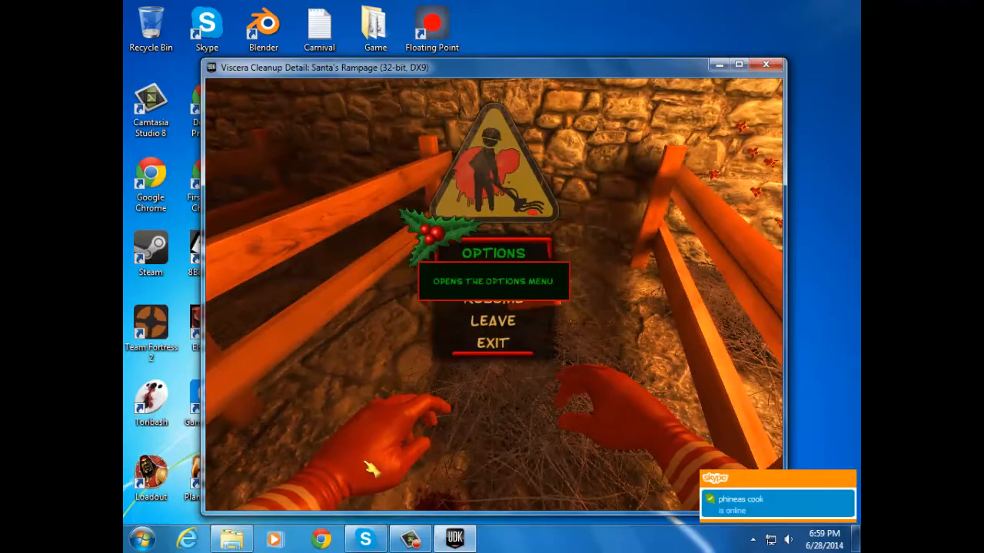
{"action": "mouse_move", "coordinate": [366, 277]}
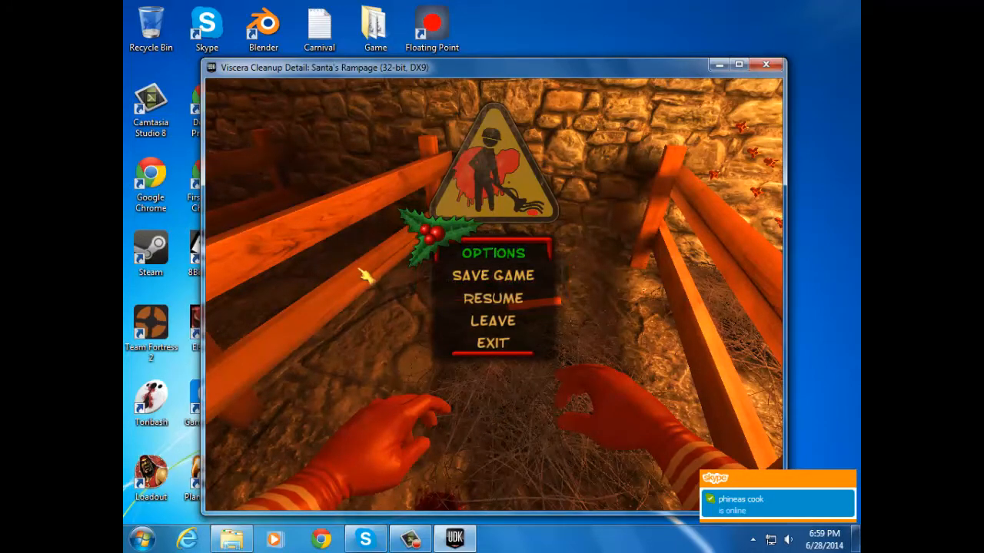
{"action": "left_click", "coordinate": [492, 298]}
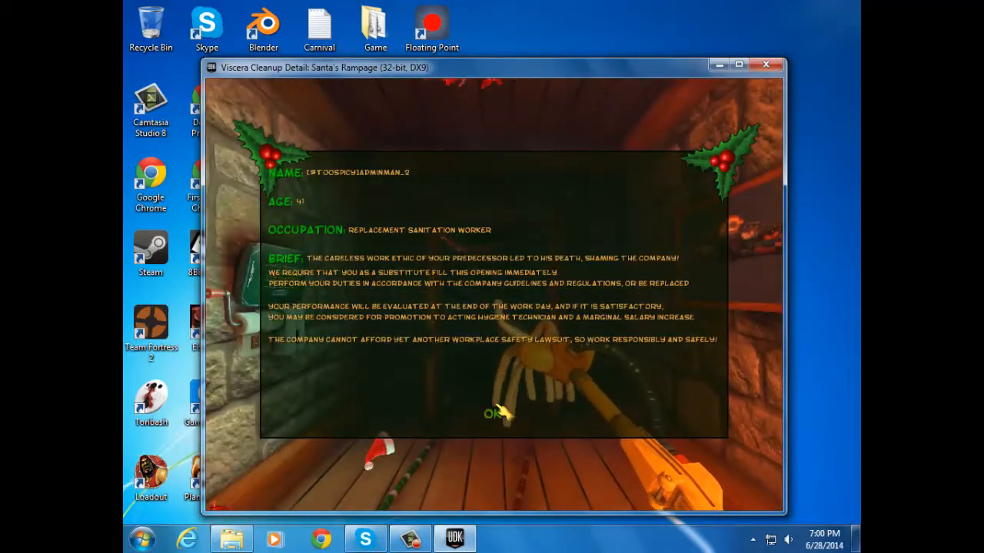
Confirm the worker briefing with OK and resume the shift.
{"action": "left_click", "coordinate": [491, 413]}
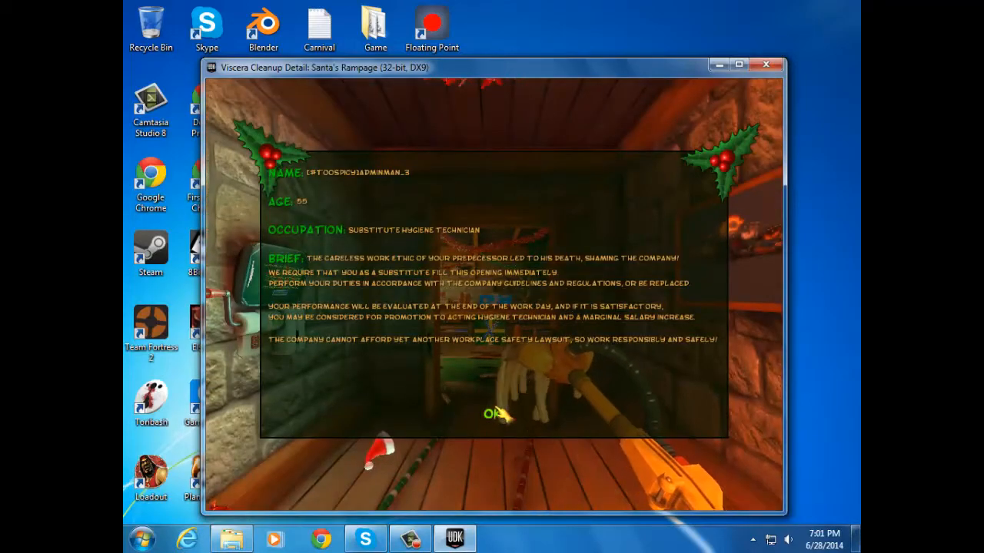
{"action": "left_click", "coordinate": [492, 413]}
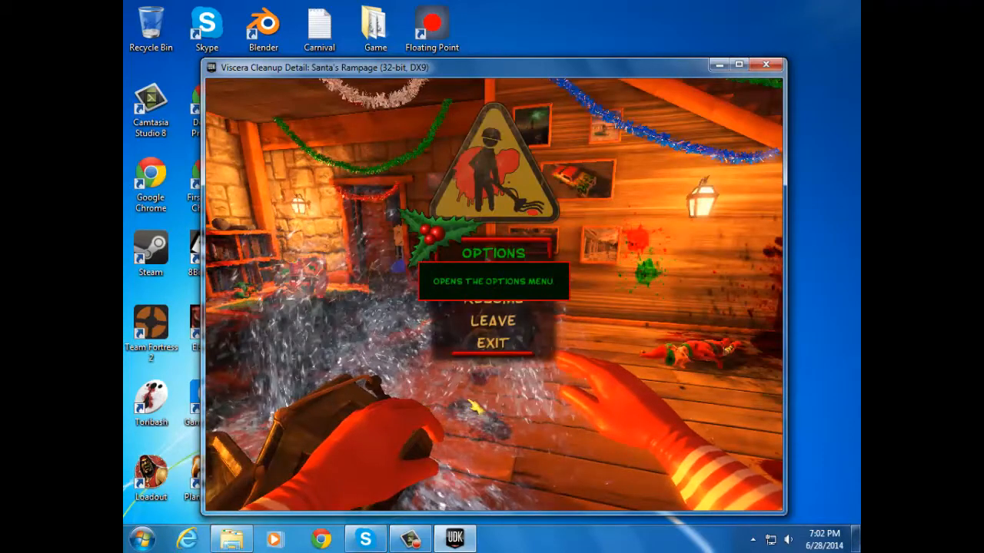
{"action": "mouse_move", "coordinate": [489, 350]}
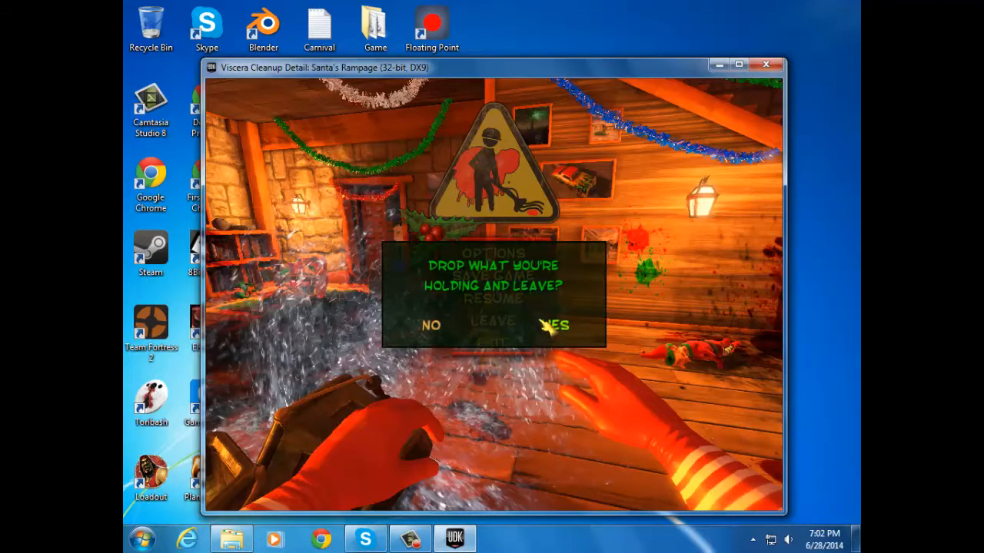
Confirm Yes to drop the held item and leave the game.
{"action": "left_click", "coordinate": [556, 326]}
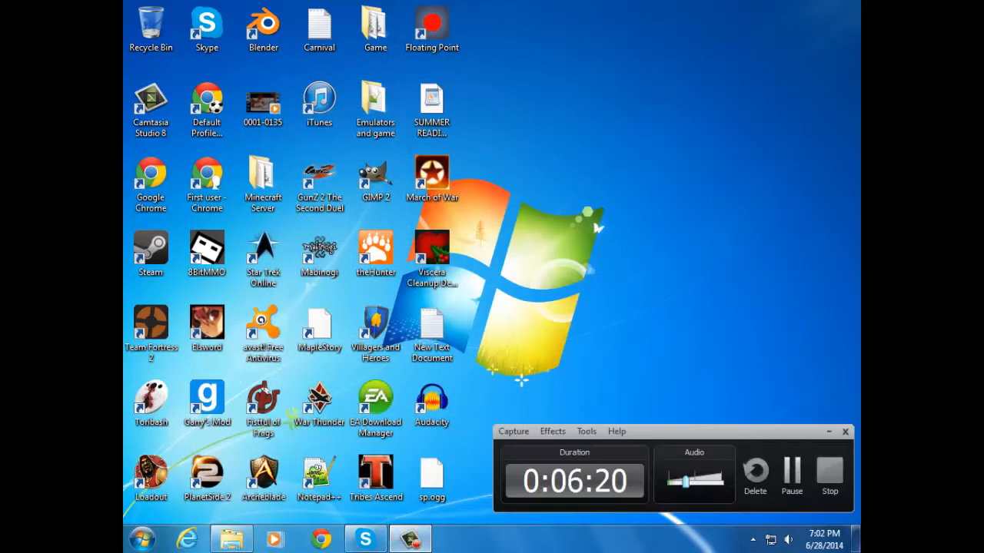